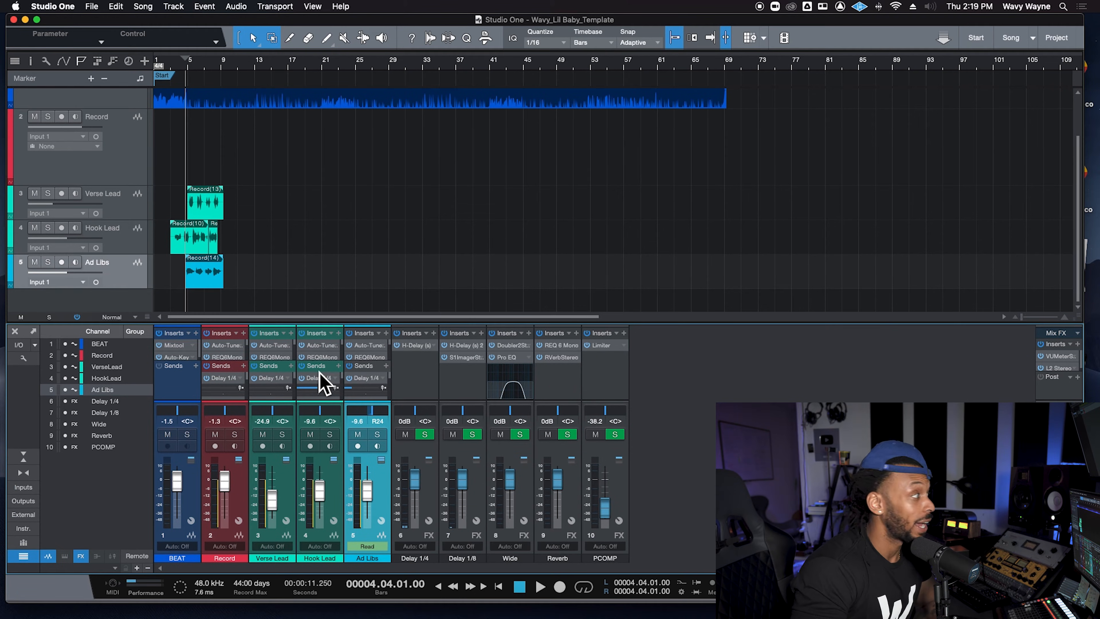
{"action": "mouse_move", "coordinate": [720, 233]}
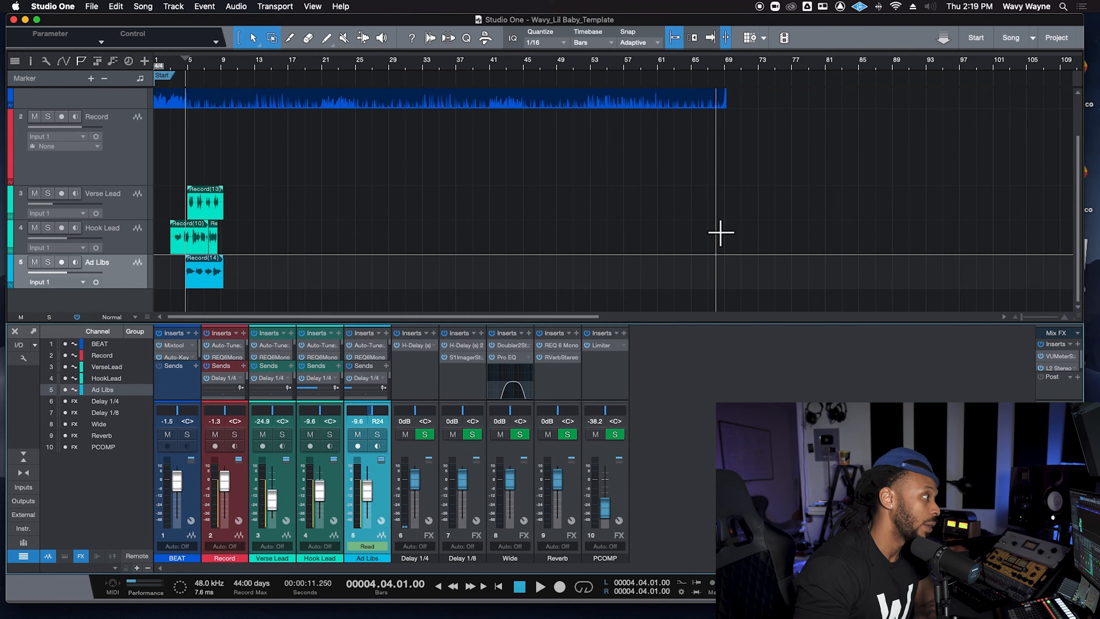
{"action": "mouse_move", "coordinate": [714, 245]}
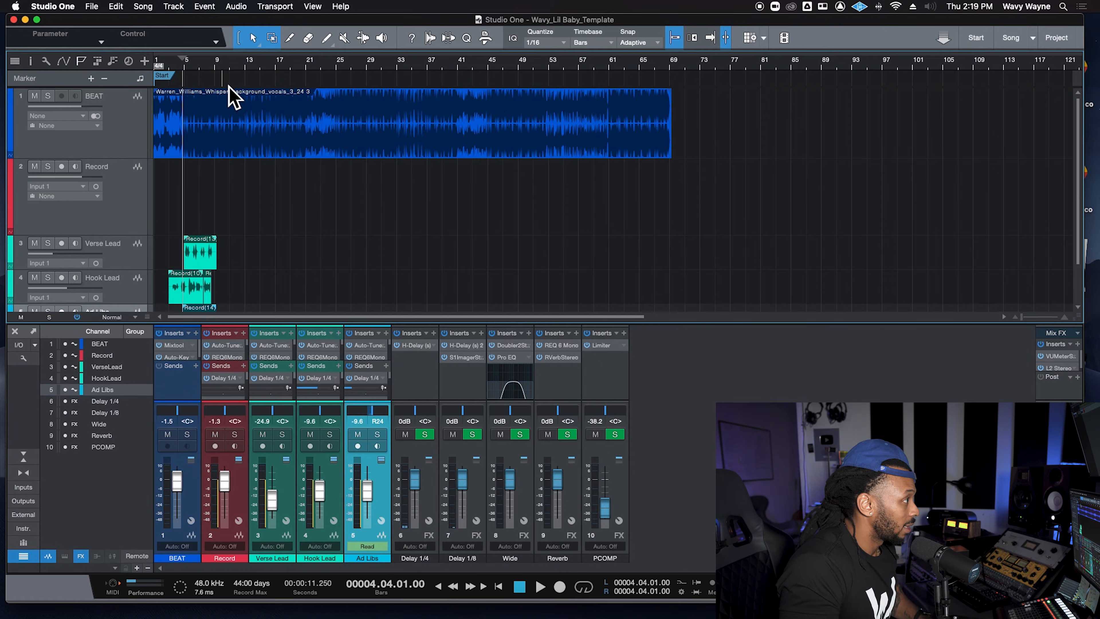
Bring up Export Stems from the Song menu for the song's tracks
{"action": "left_click", "coordinate": [671, 64]}
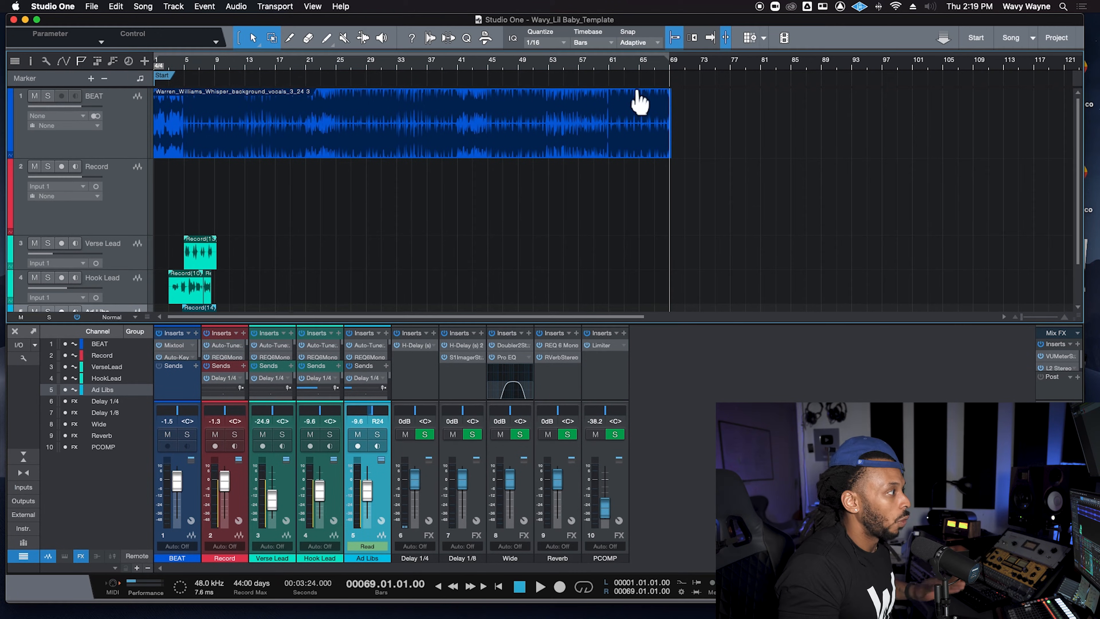
{"action": "mouse_move", "coordinate": [611, 138]}
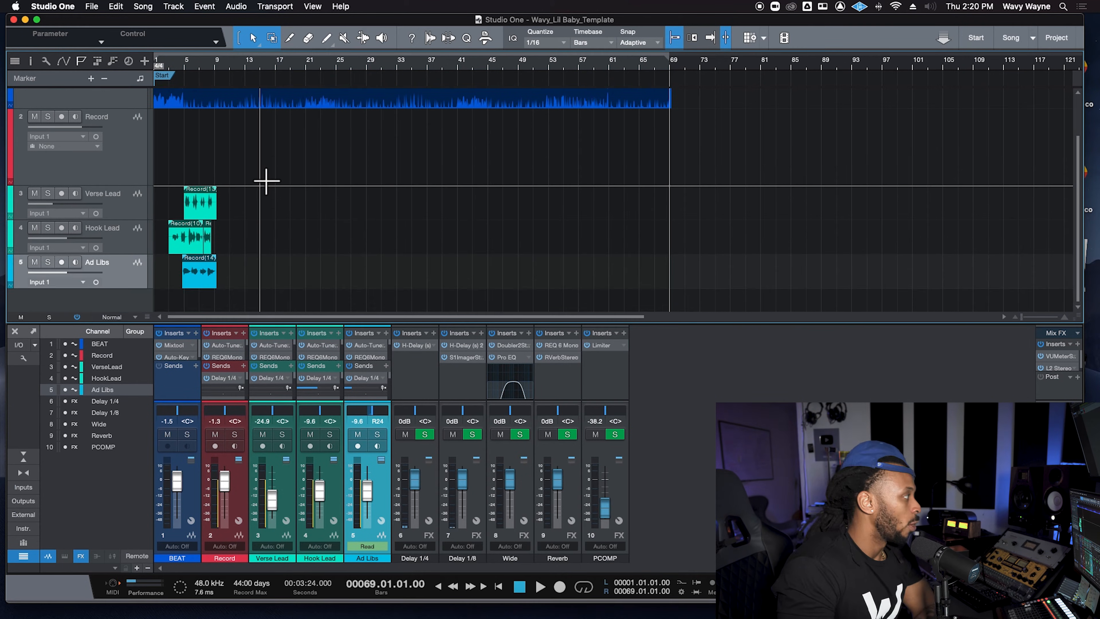
{"action": "mouse_move", "coordinate": [234, 184]}
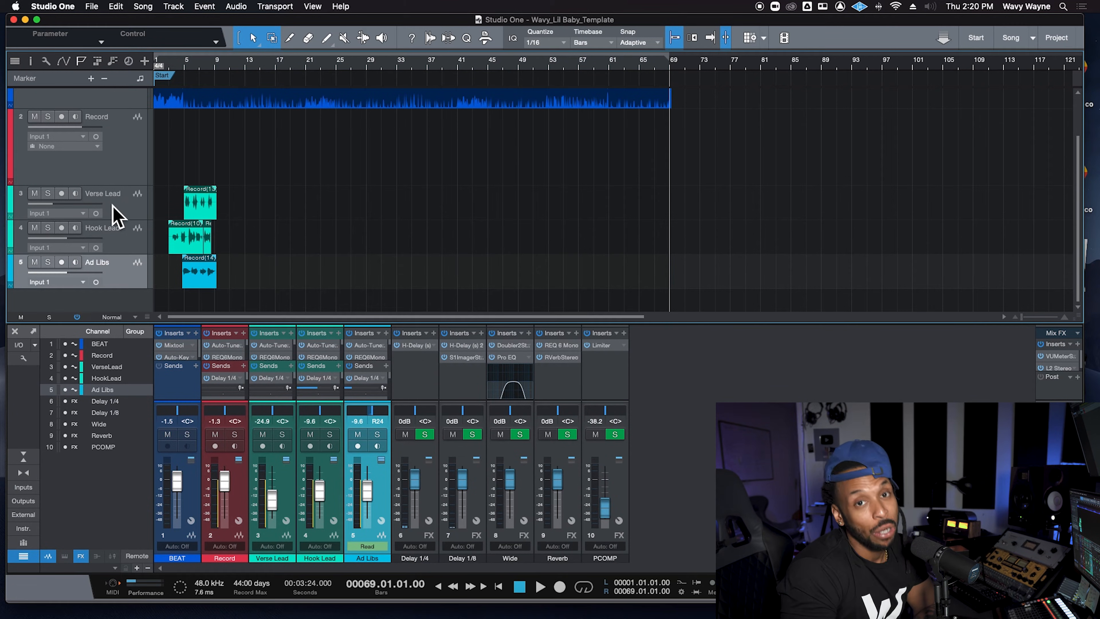
{"action": "mouse_move", "coordinate": [318, 247]}
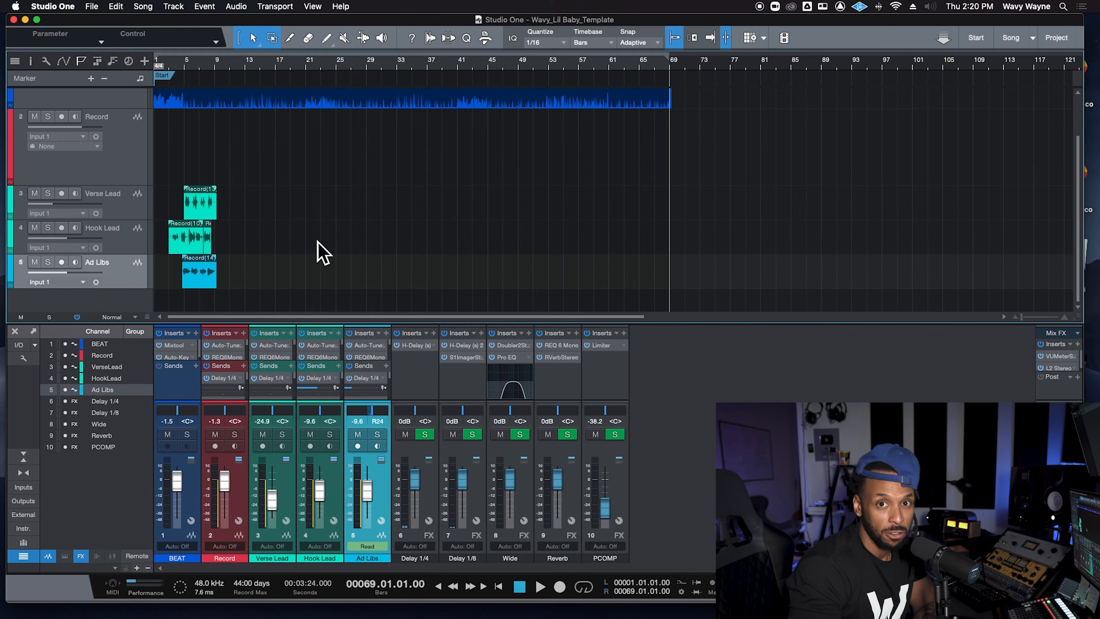
{"action": "mouse_move", "coordinate": [299, 214]}
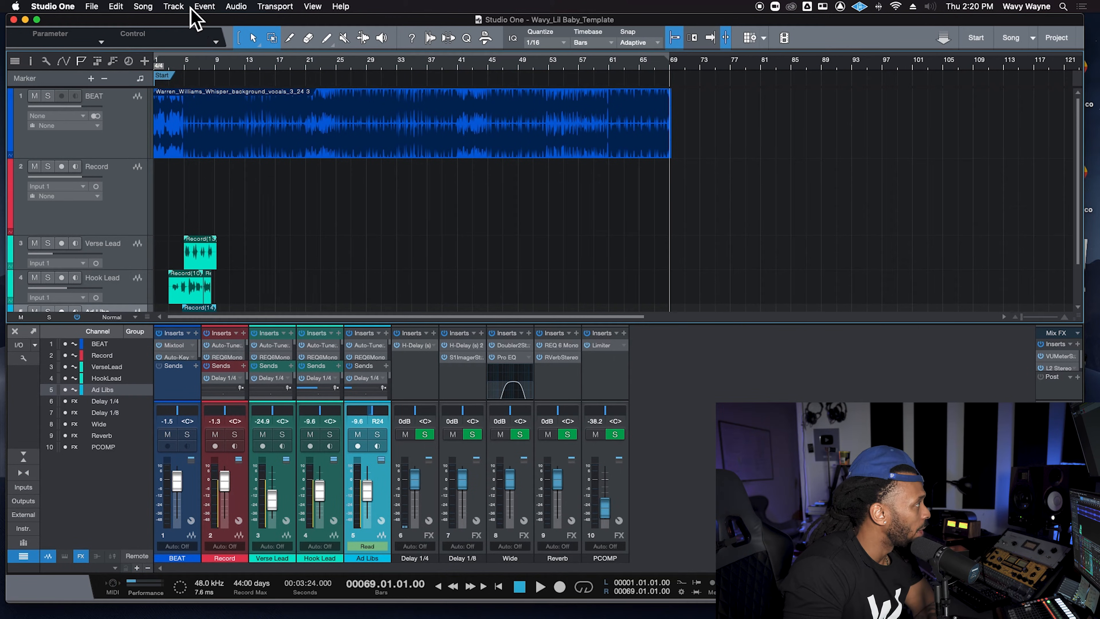
{"action": "left_click", "coordinate": [143, 6]}
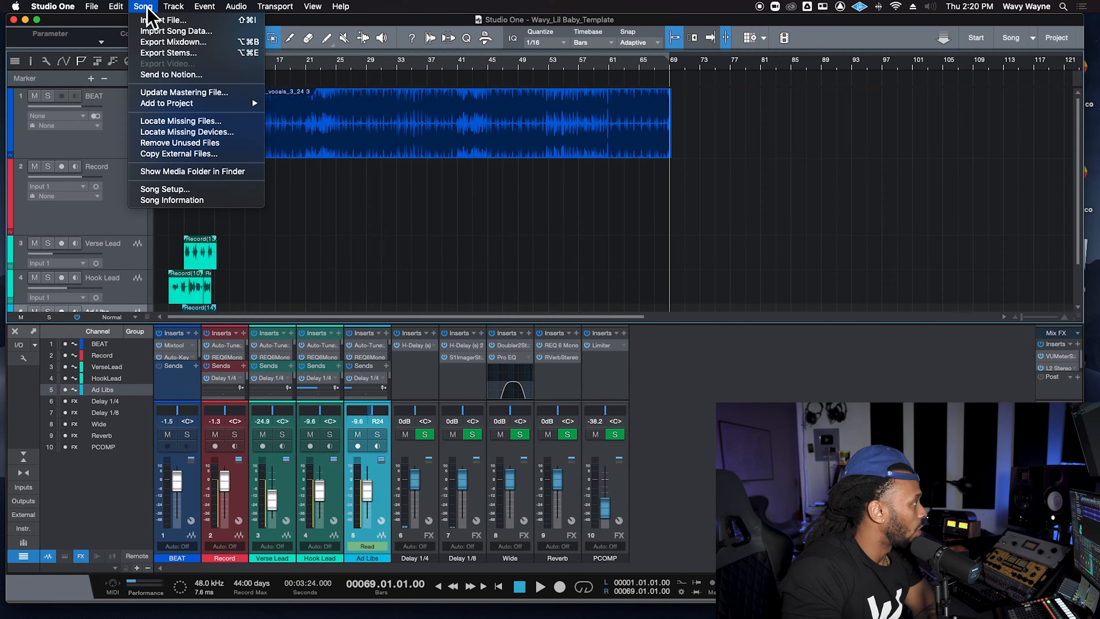
{"action": "mouse_move", "coordinate": [151, 66]}
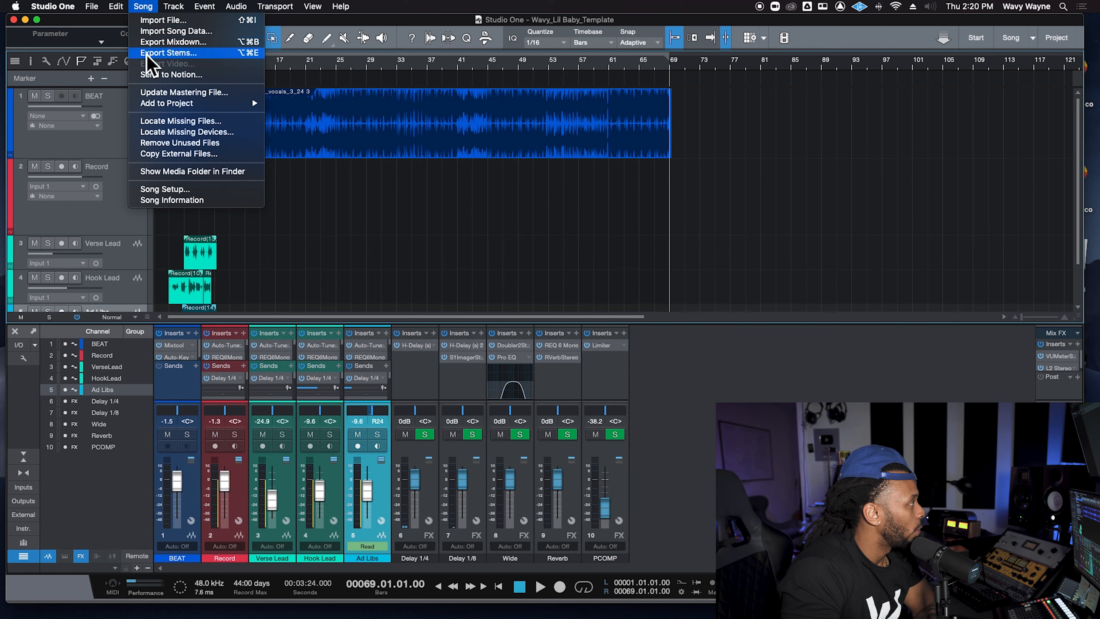
{"action": "mouse_move", "coordinate": [210, 60]}
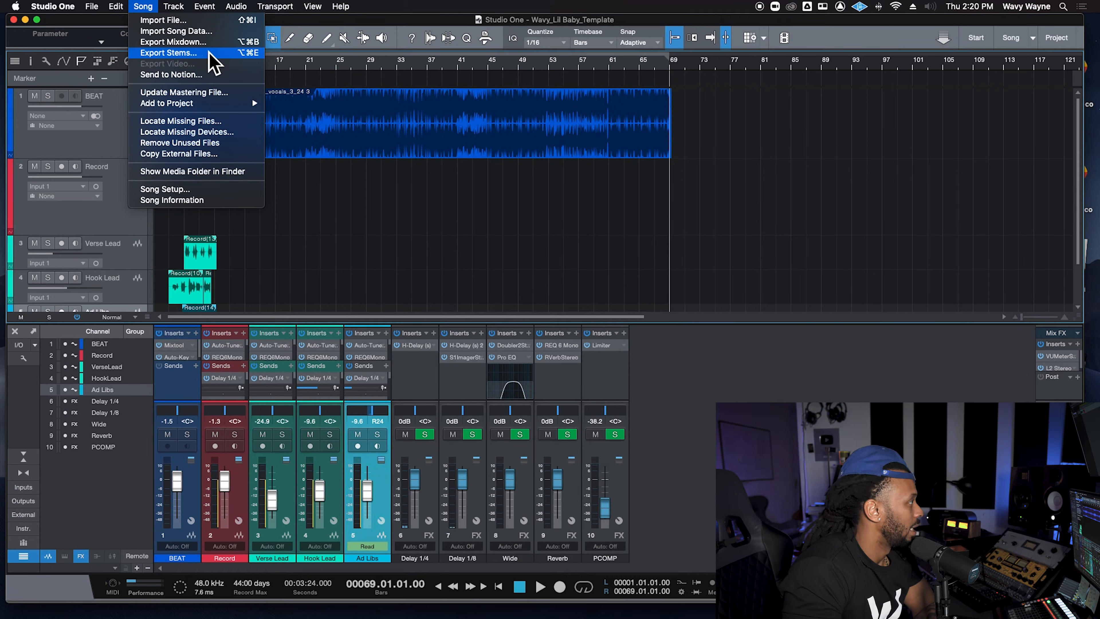
{"action": "left_click", "coordinate": [169, 52]}
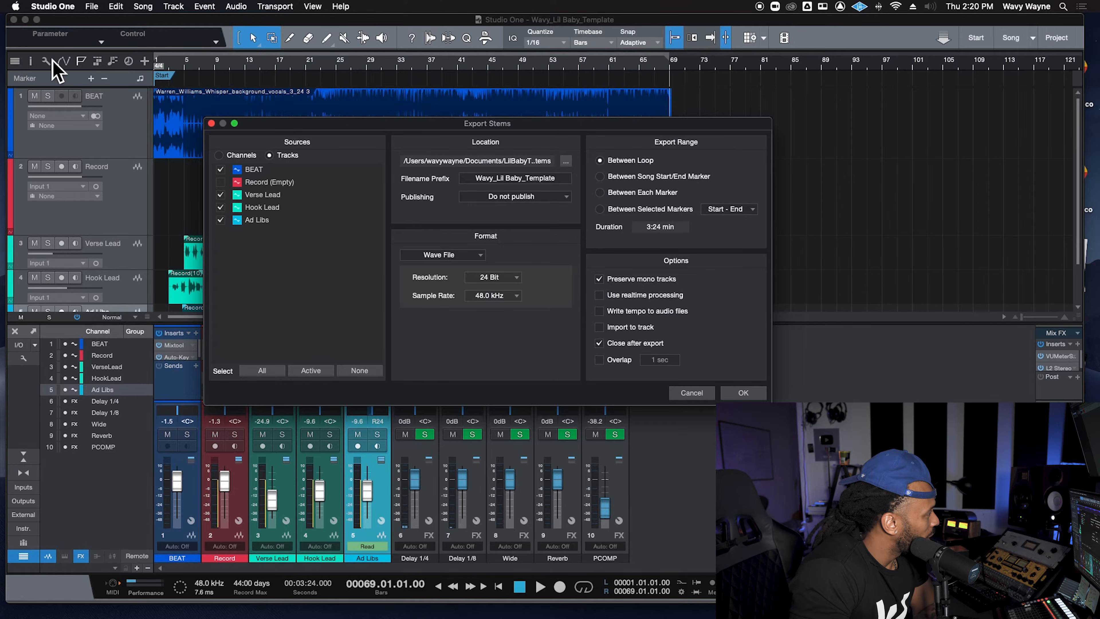
{"action": "left_click", "coordinate": [218, 155]}
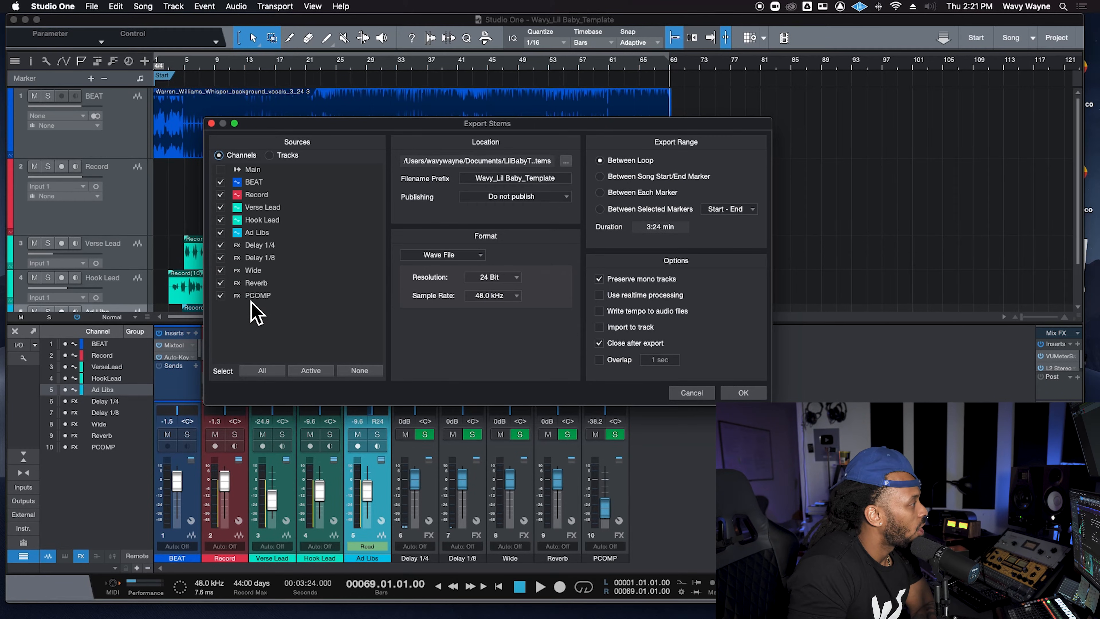
{"action": "left_click", "coordinate": [269, 155]}
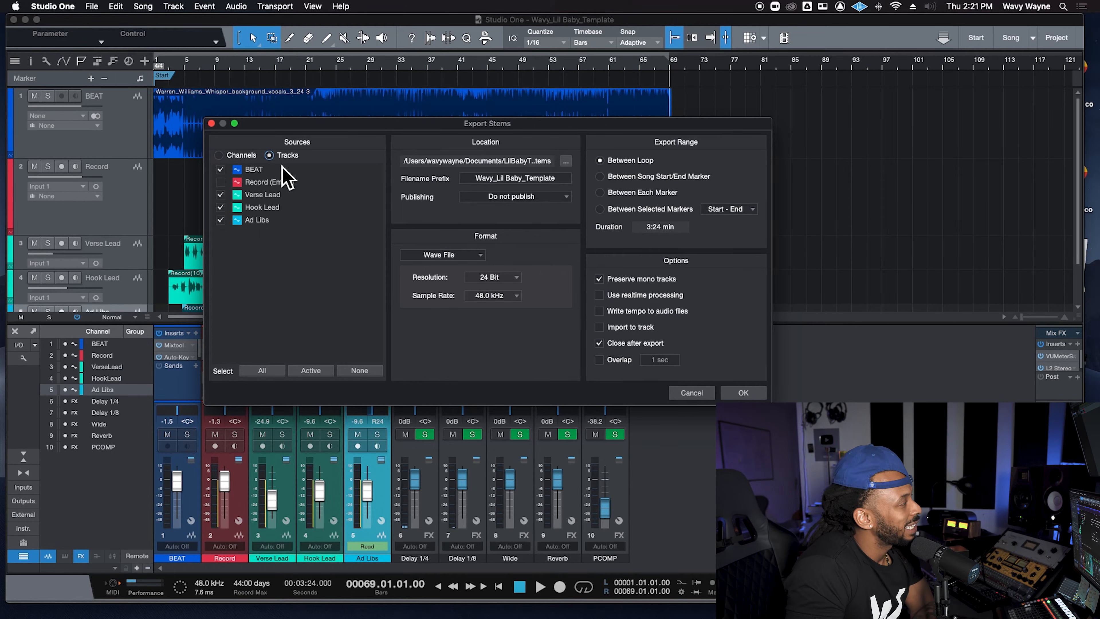
{"action": "mouse_move", "coordinate": [269, 232]}
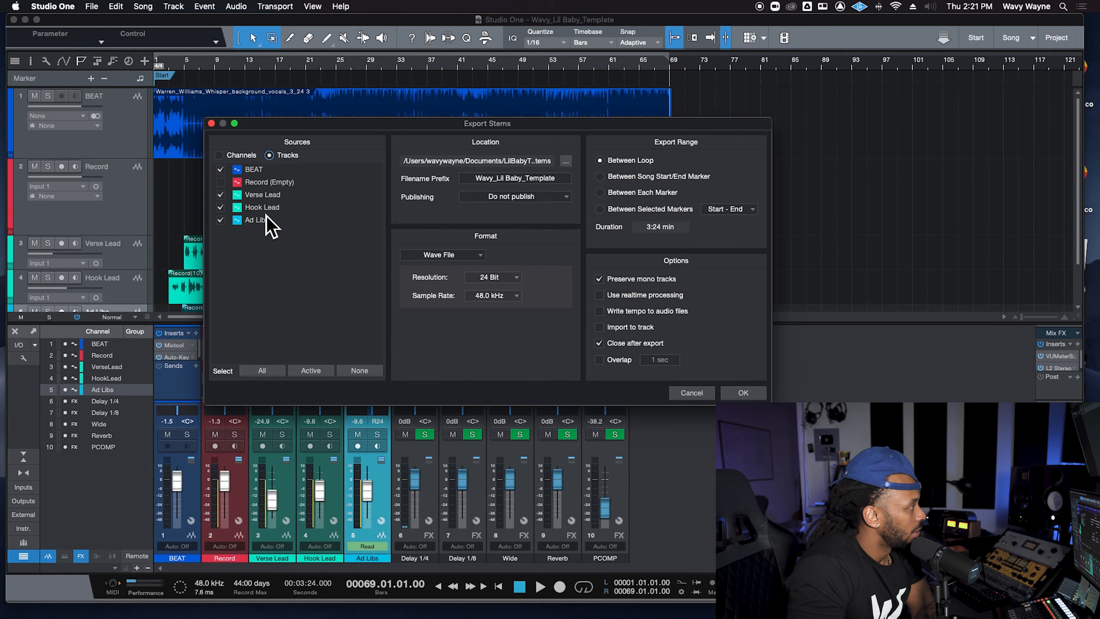
{"action": "mouse_move", "coordinate": [293, 200]}
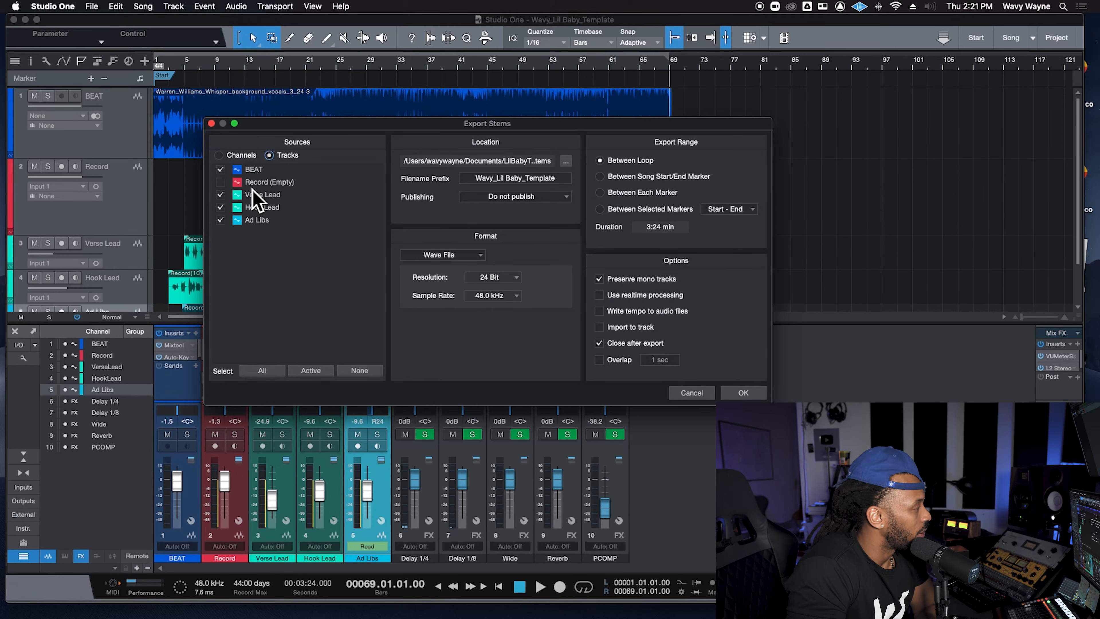
{"action": "mouse_move", "coordinate": [302, 162]}
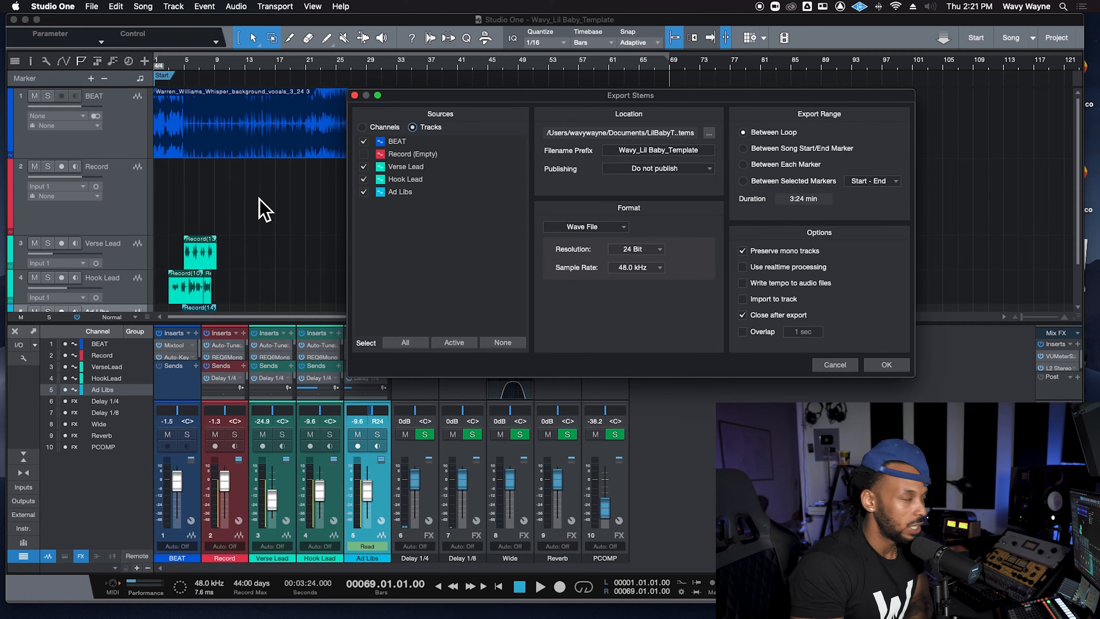
{"action": "left_click_drag", "start_coordinate": [630, 94], "coordinate": [528, 81]}
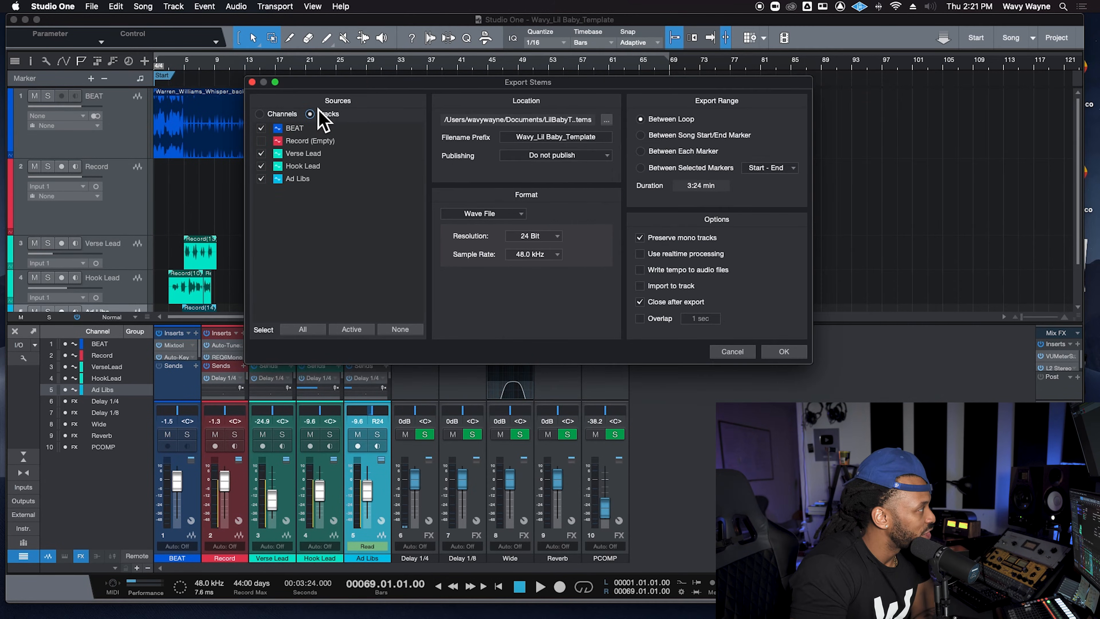
{"action": "mouse_move", "coordinate": [583, 162]}
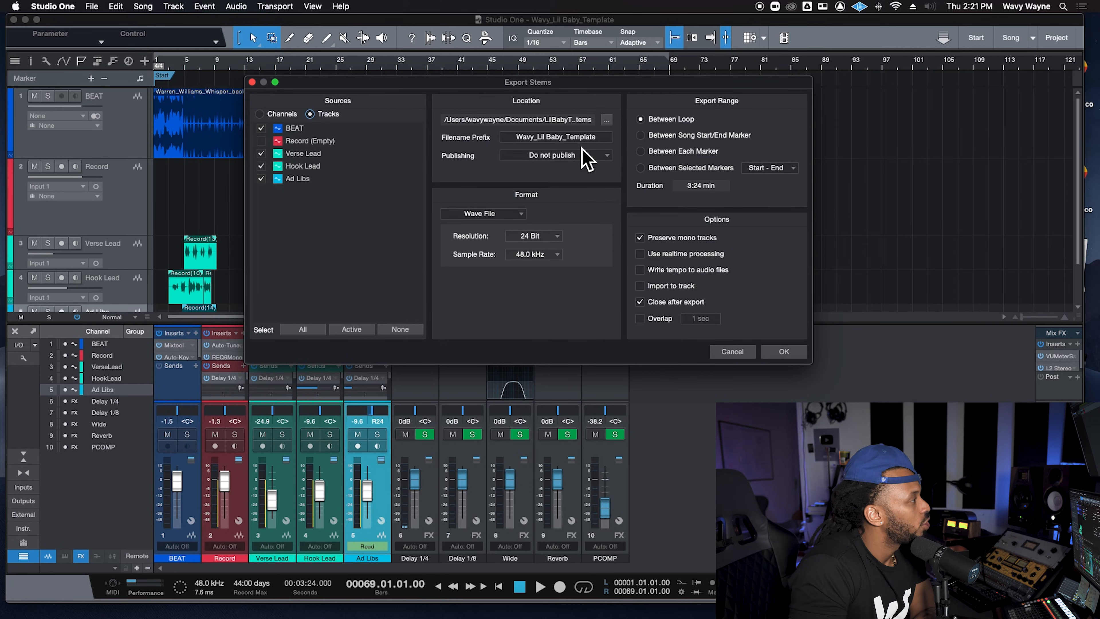
{"action": "mouse_move", "coordinate": [608, 131]}
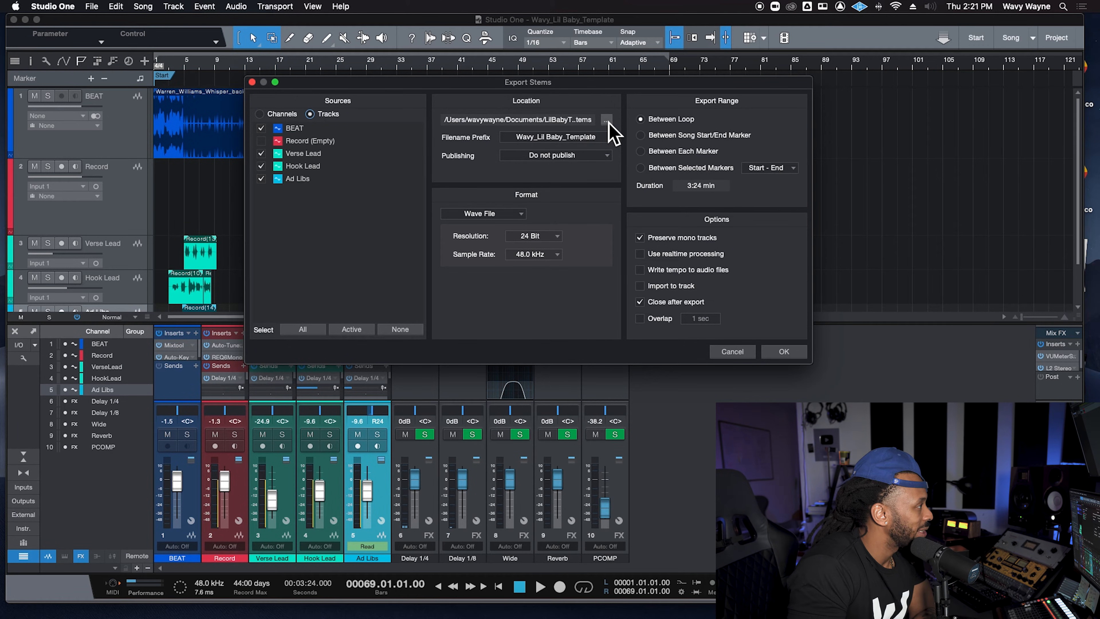
Create a new 'WAVY SONG MIX' folder on the Desktop and choose it as the export destination
{"action": "left_click", "coordinate": [607, 120]}
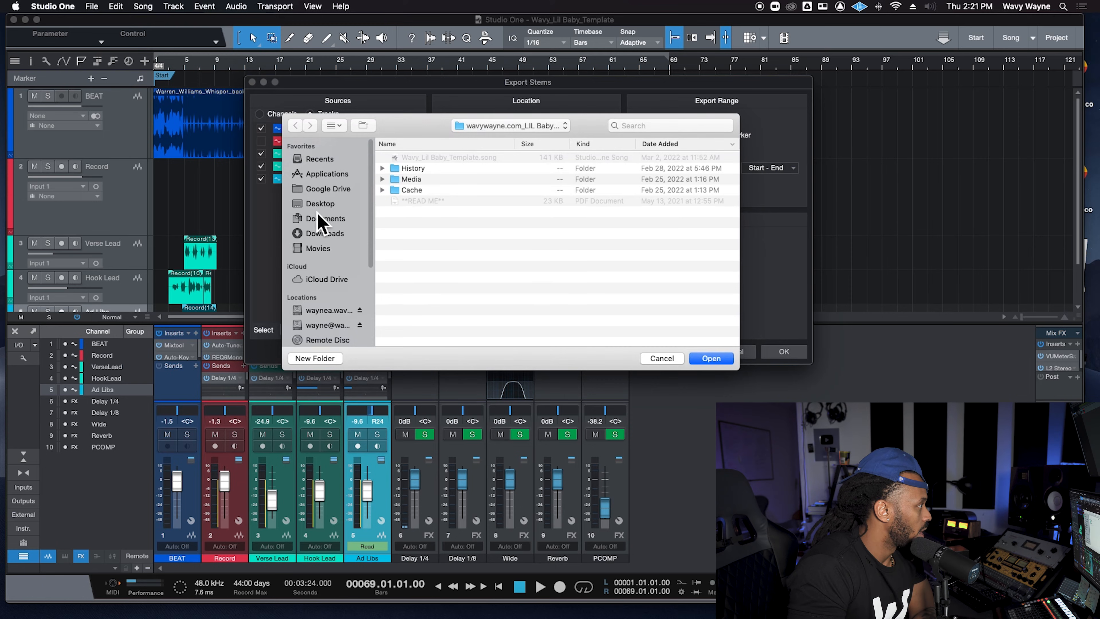
{"action": "left_click", "coordinate": [315, 359]}
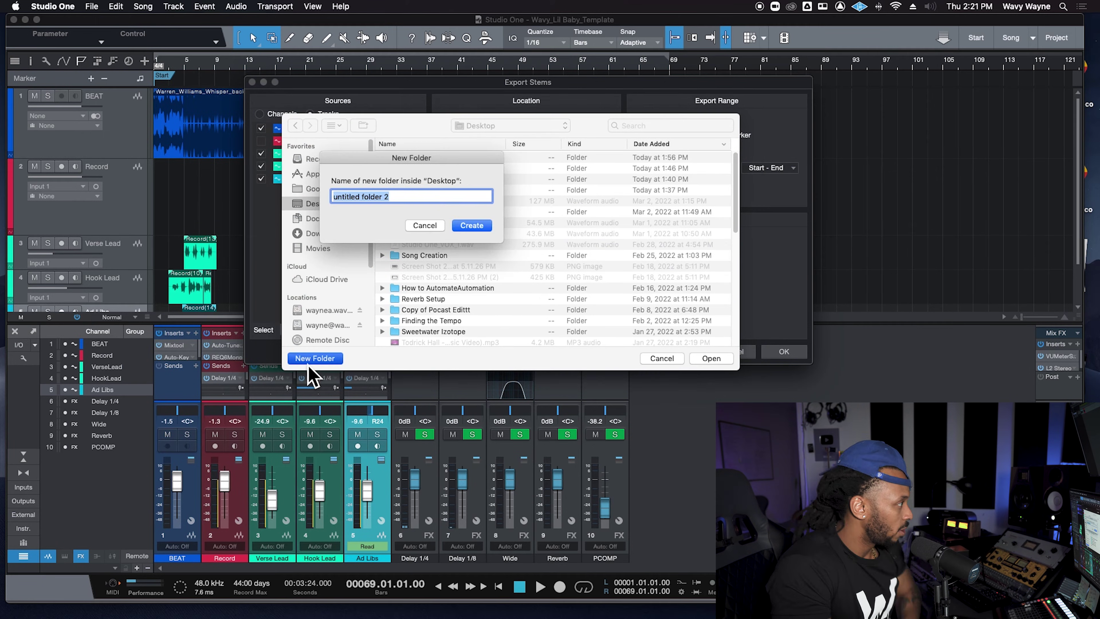
{"action": "type", "text": "WAVY SO"}
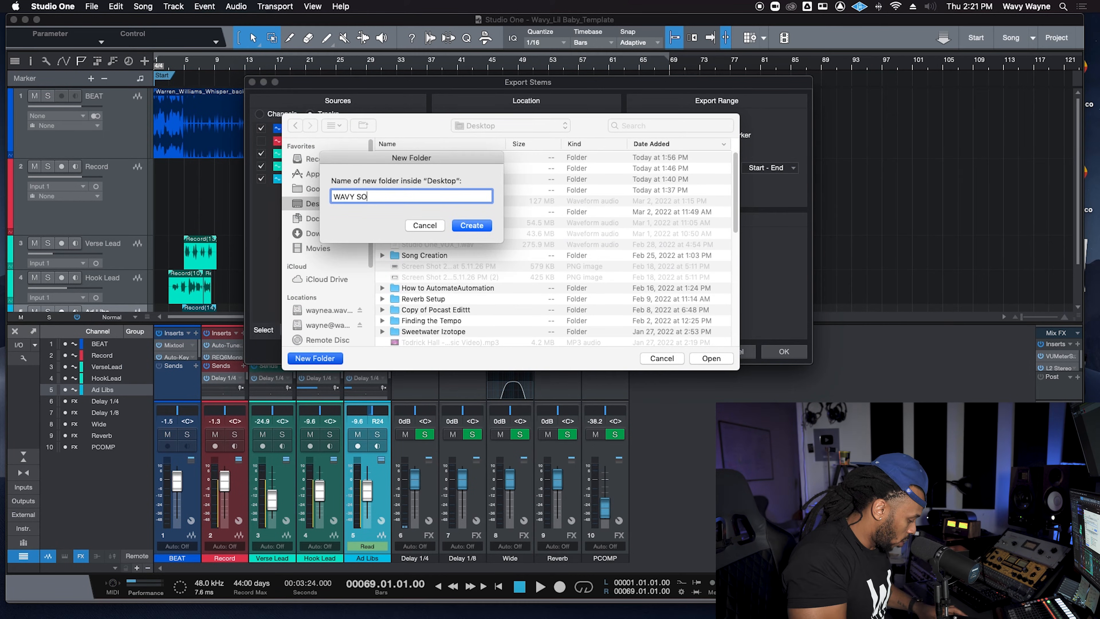
{"action": "left_click", "coordinate": [472, 226]}
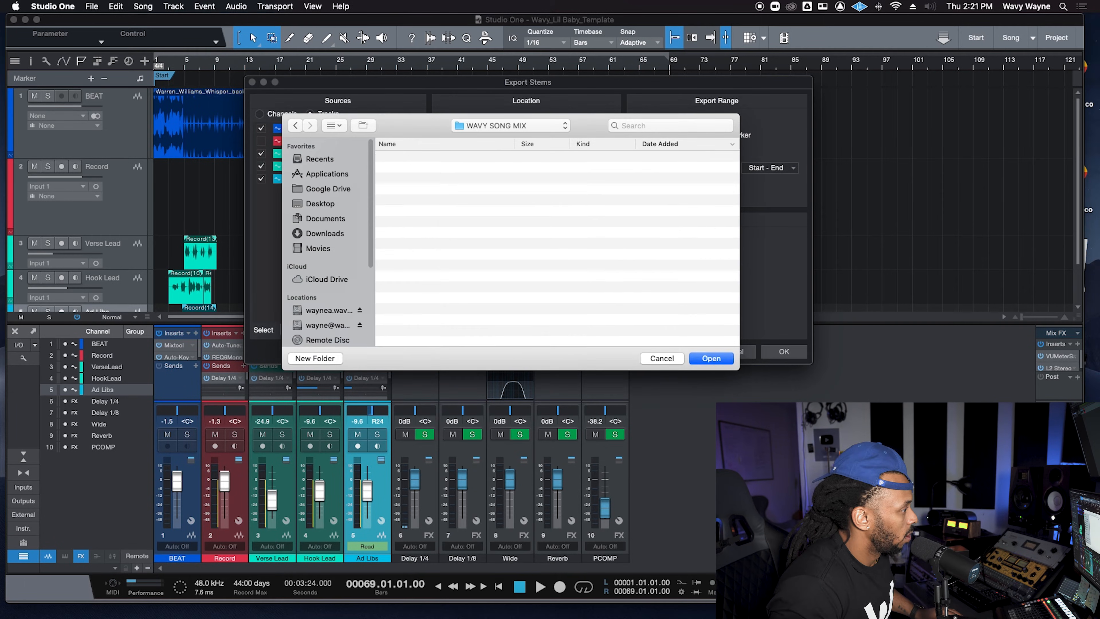
{"action": "left_click", "coordinate": [711, 358]}
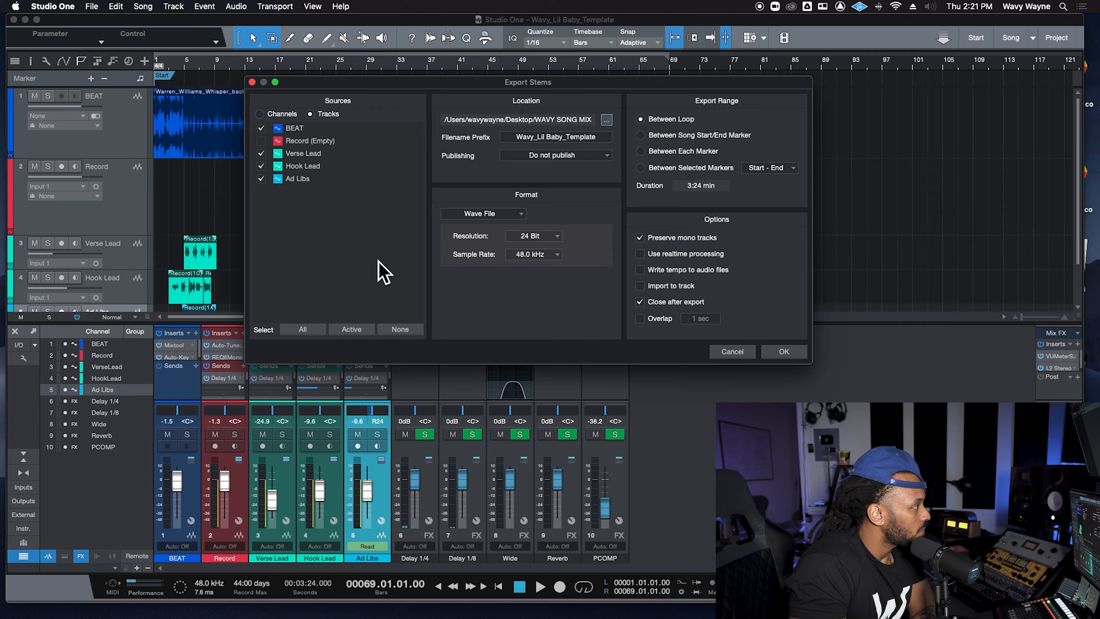
Set the filename prefix to SONG, keep Do not publish and 24 Bit resolution, and leave Write tempo off
{"action": "left_click", "coordinate": [577, 137]}
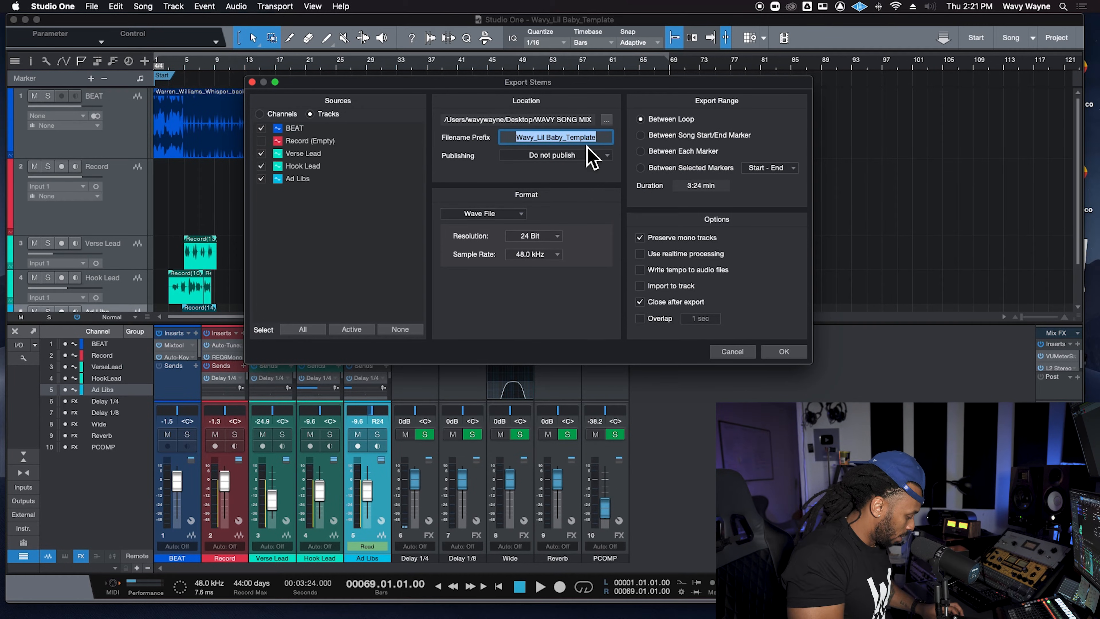
{"action": "type", "text": "SONG"}
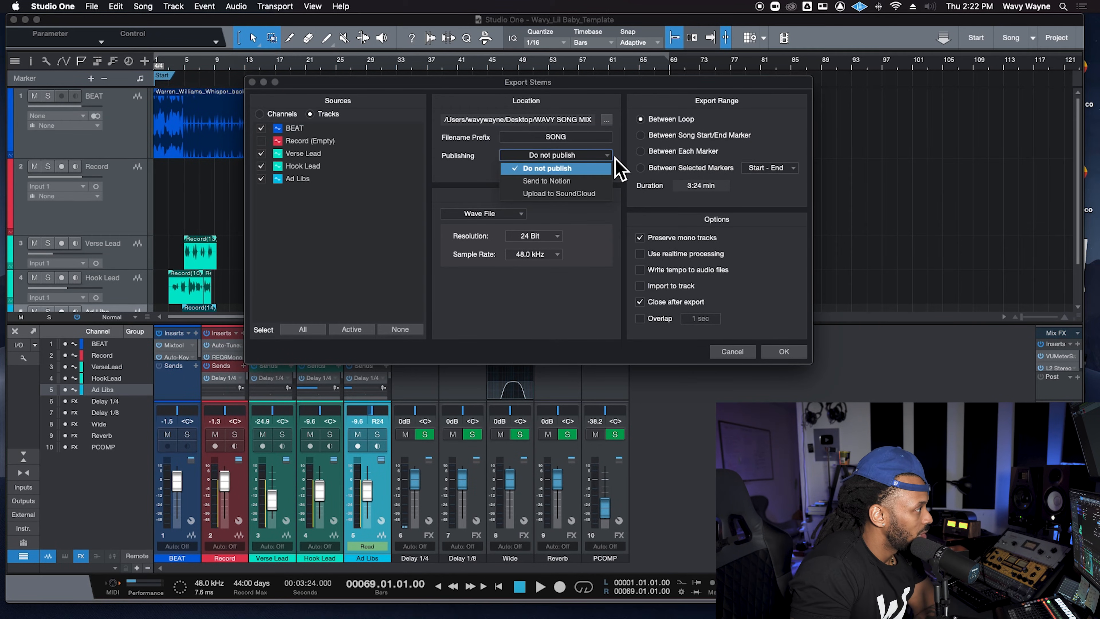
{"action": "left_click", "coordinate": [556, 169]}
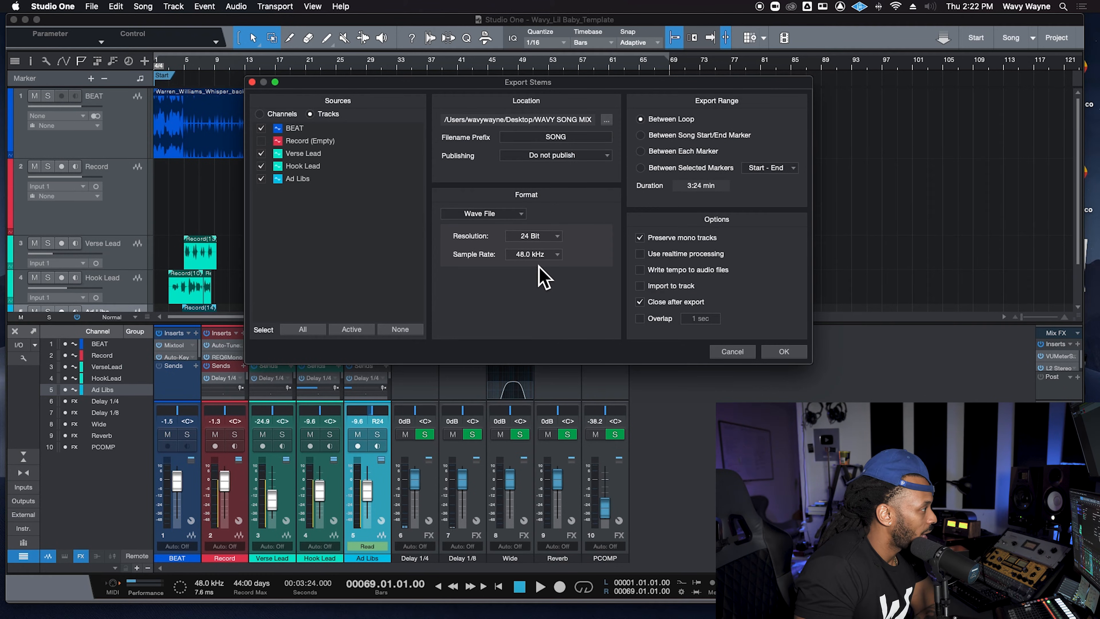
{"action": "mouse_move", "coordinate": [554, 239]}
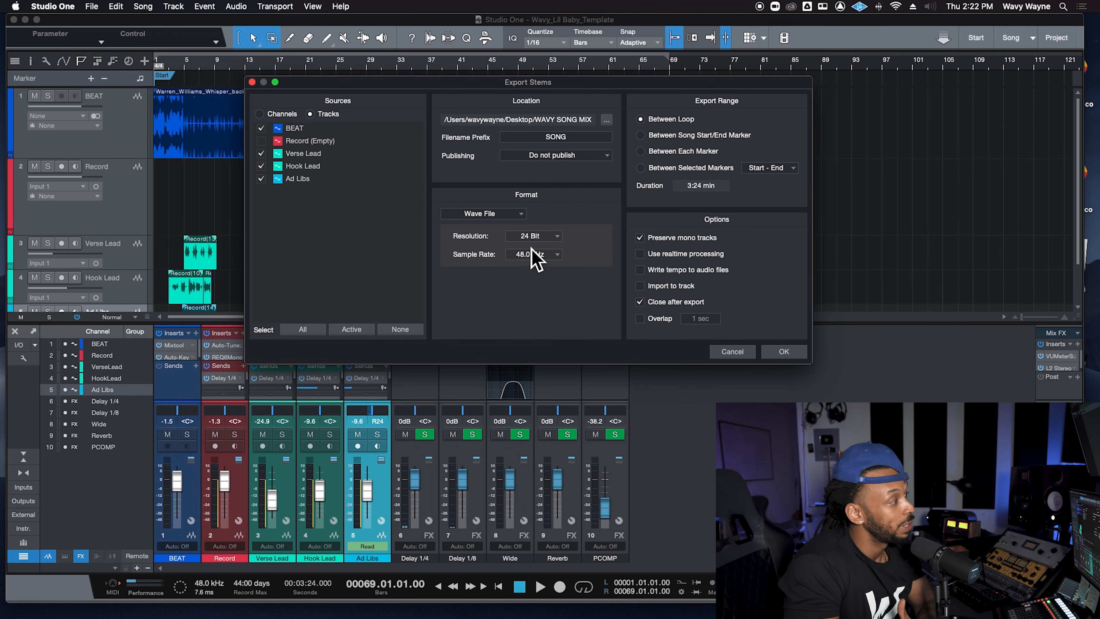
{"action": "left_click", "coordinate": [533, 237]}
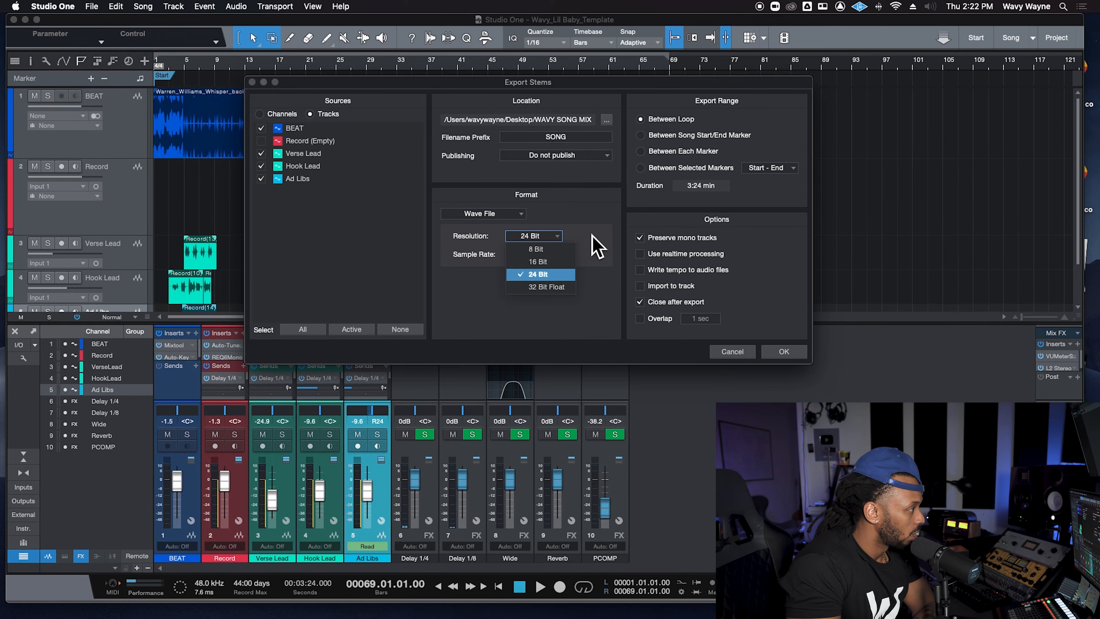
{"action": "left_click", "coordinate": [538, 274]}
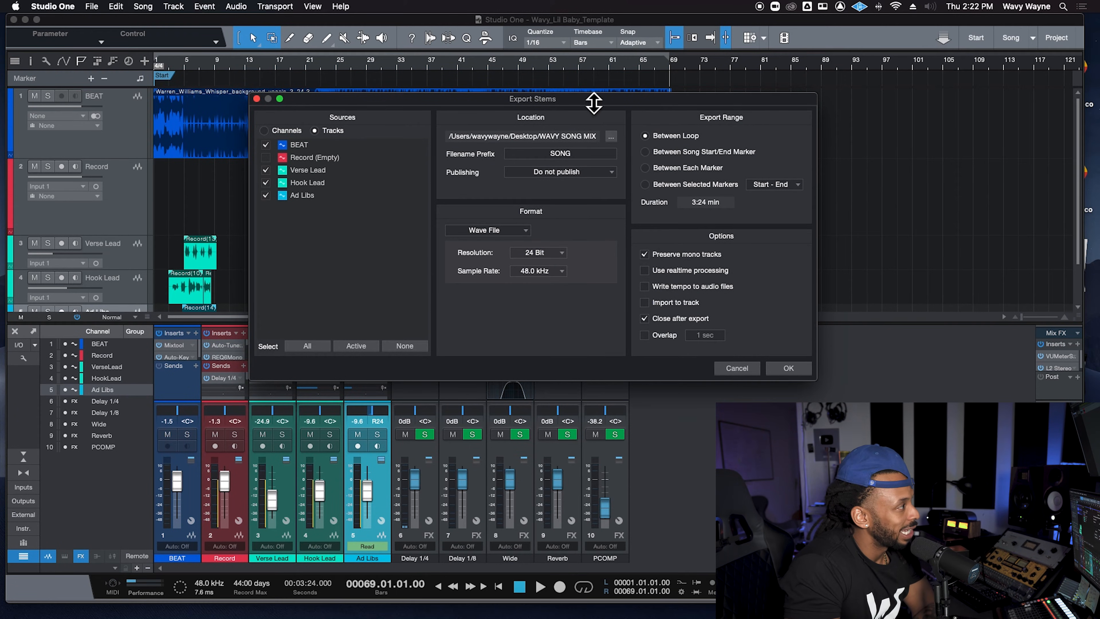
{"action": "mouse_move", "coordinate": [727, 156]}
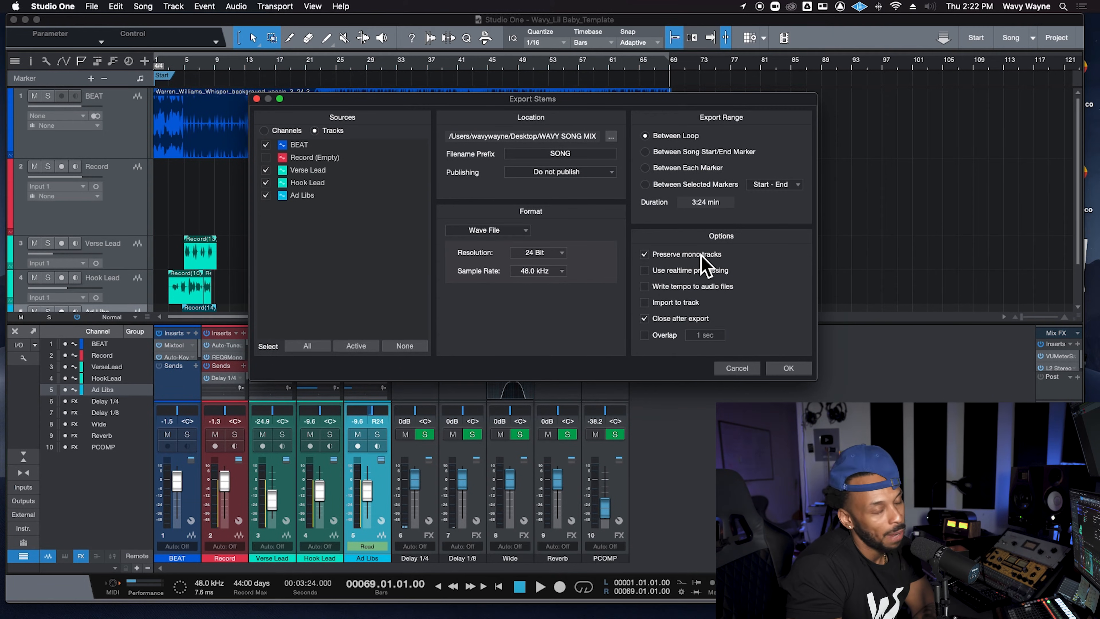
{"action": "mouse_move", "coordinate": [683, 258]}
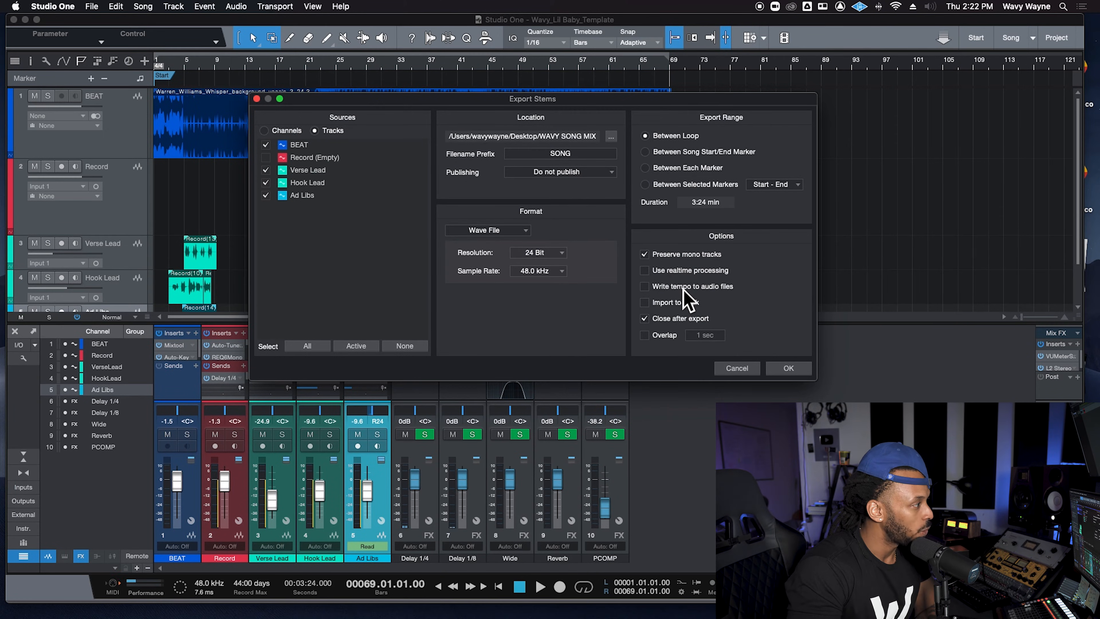
{"action": "left_click", "coordinate": [644, 286]}
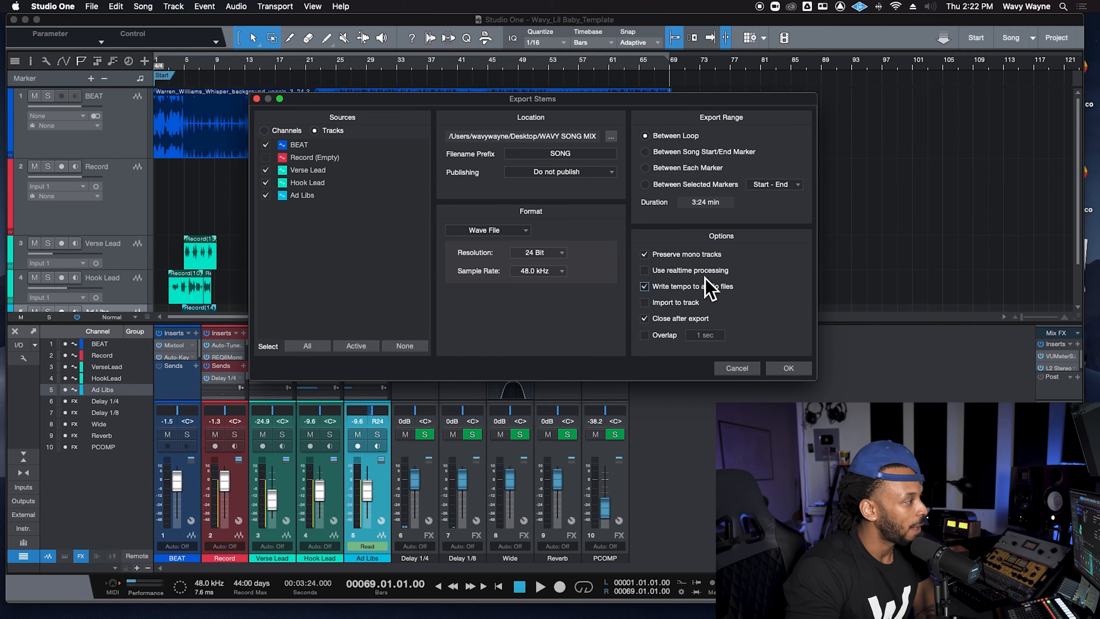
{"action": "left_click", "coordinate": [644, 287]}
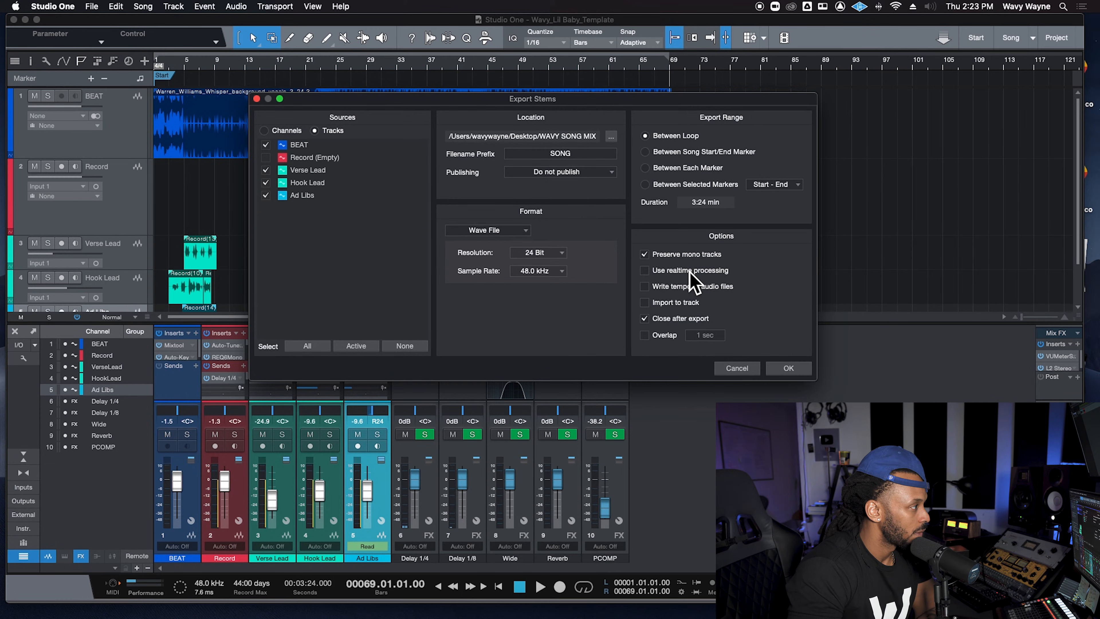
Confirm OK to start exporting the stems and bring up a Finder window on the Desktop
{"action": "left_click", "coordinate": [789, 368]}
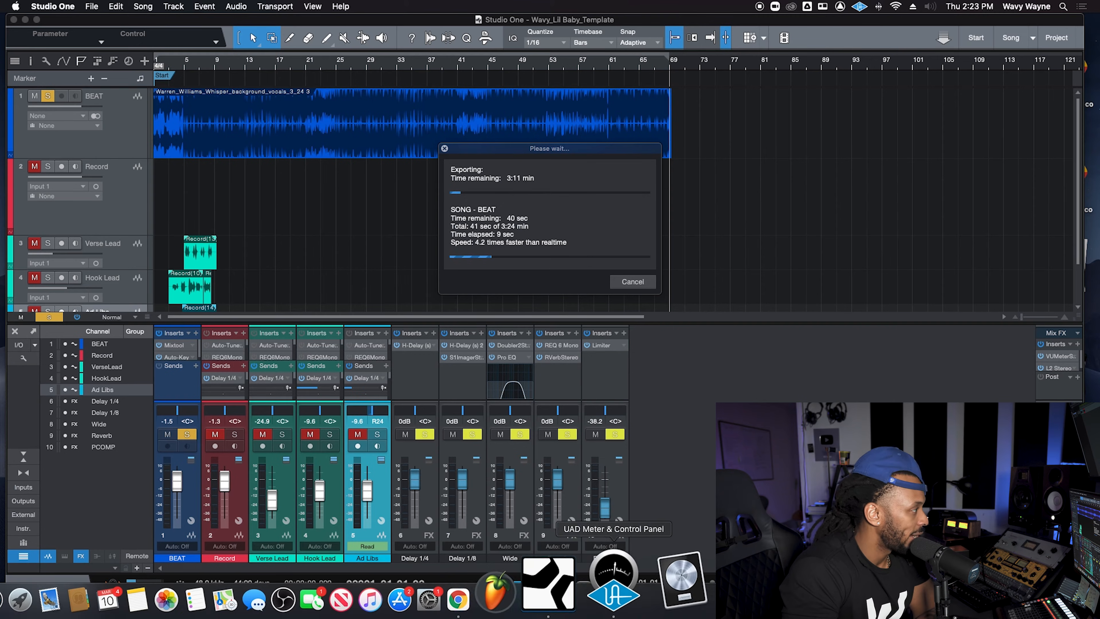
{"action": "left_click", "coordinate": [49, 587]}
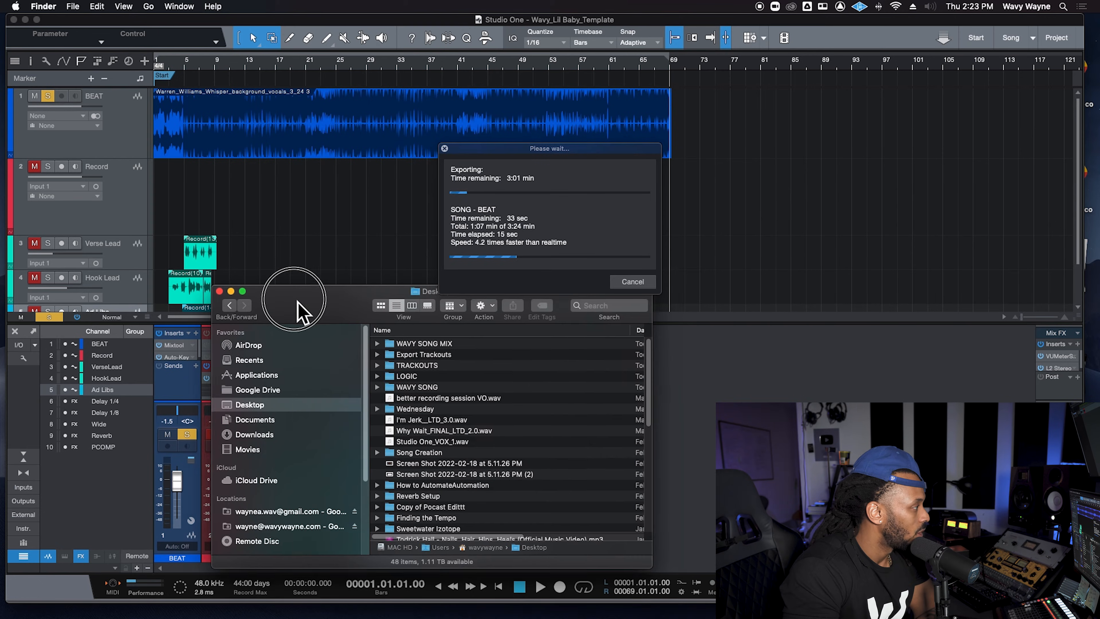
Enter the WAVY SONG MIX folder and check the exported SONG WAV files, including Verse Lead
{"action": "double_click", "coordinate": [424, 344]}
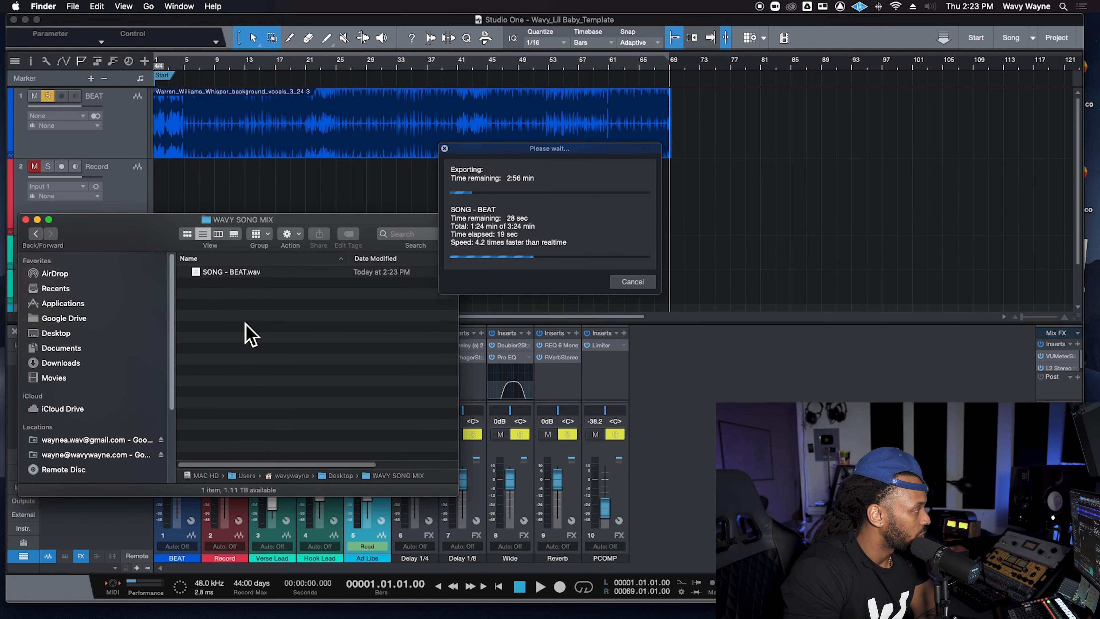
{"action": "mouse_move", "coordinate": [243, 292]}
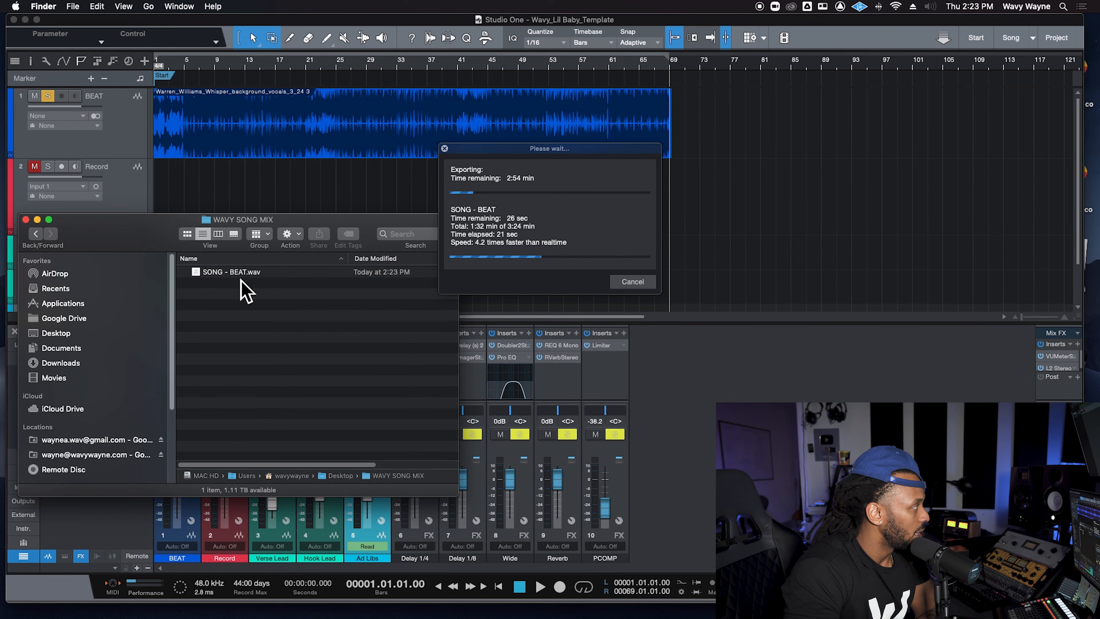
{"action": "mouse_move", "coordinate": [215, 291]}
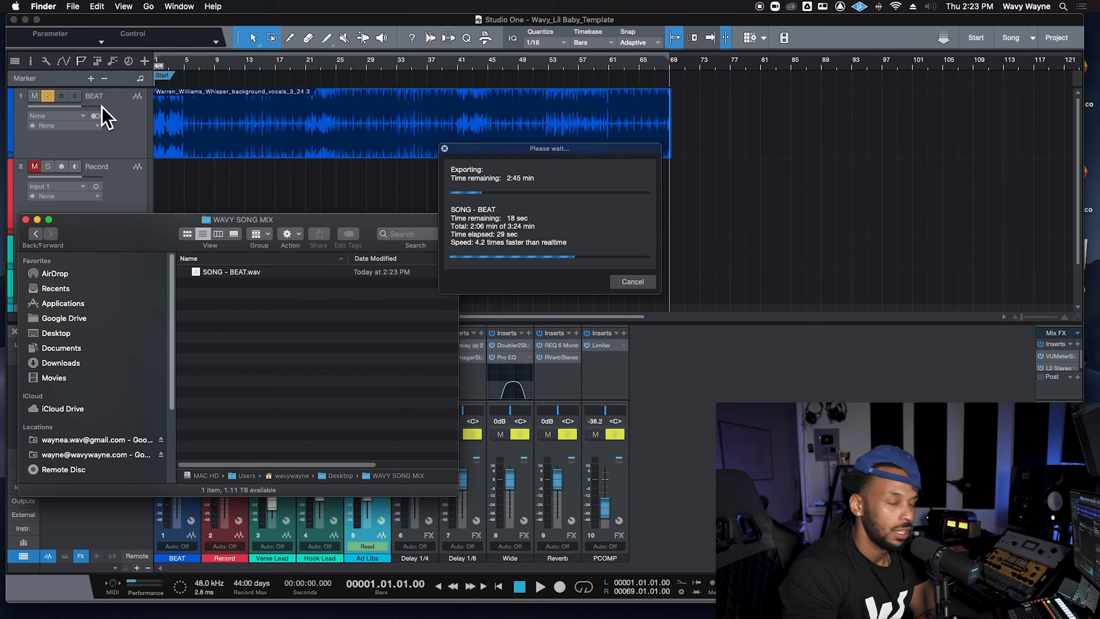
{"action": "mouse_move", "coordinate": [355, 144]}
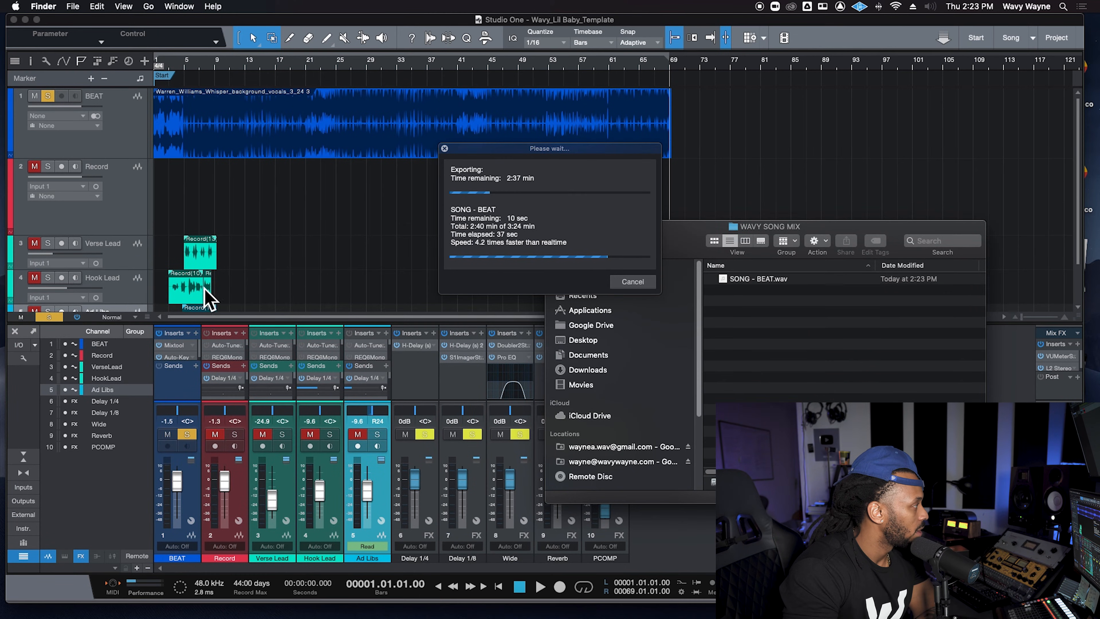
{"action": "mouse_move", "coordinate": [236, 300]}
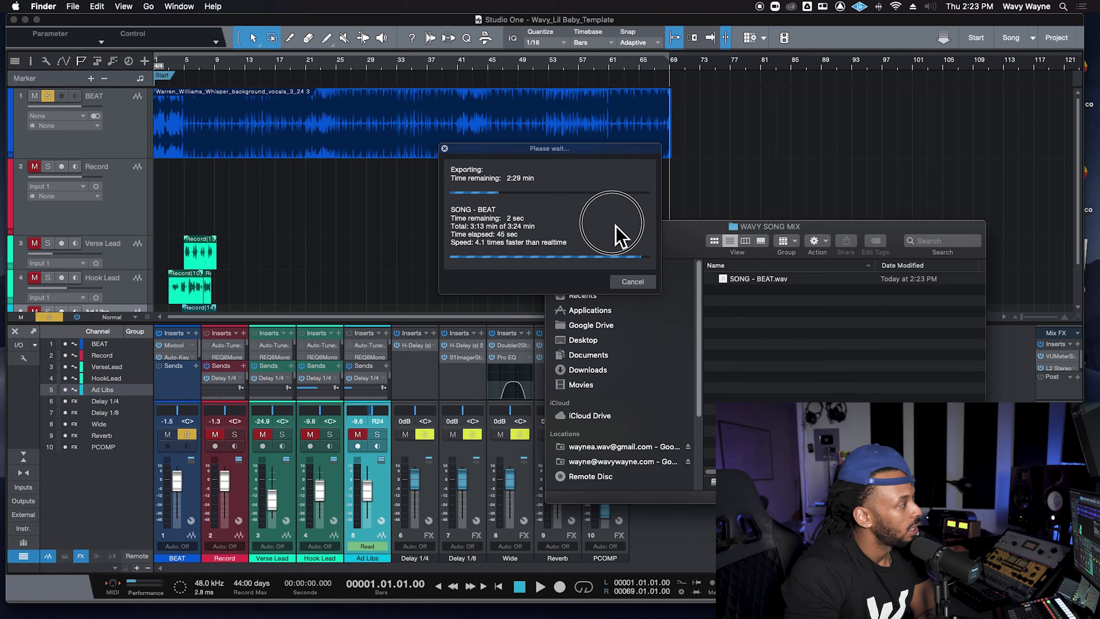
{"action": "mouse_move", "coordinate": [573, 281]}
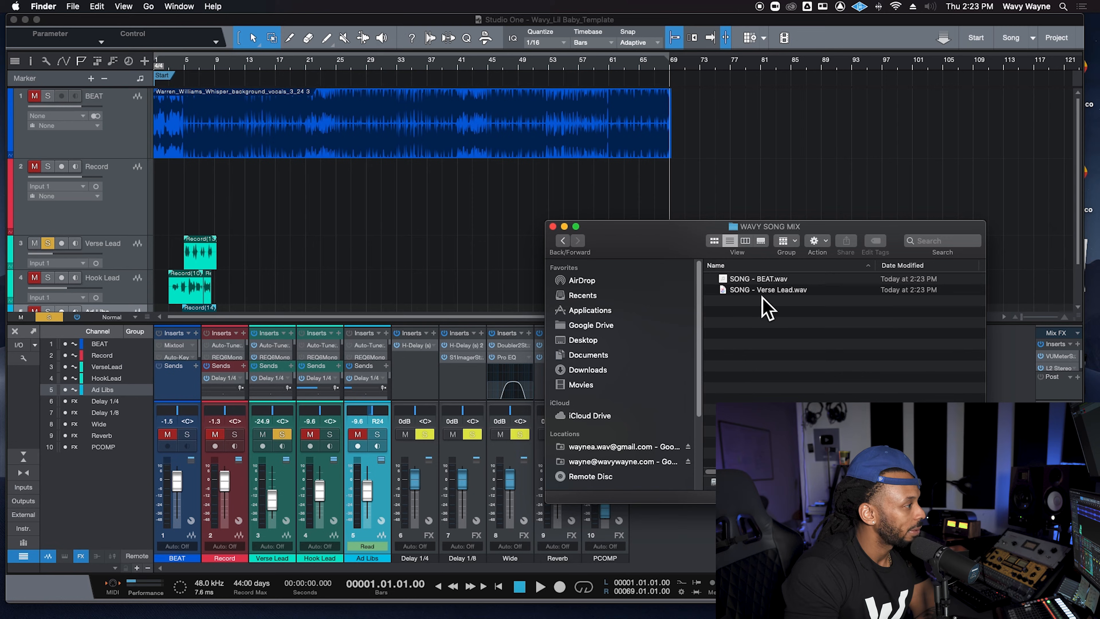
{"action": "left_click", "coordinate": [767, 290]}
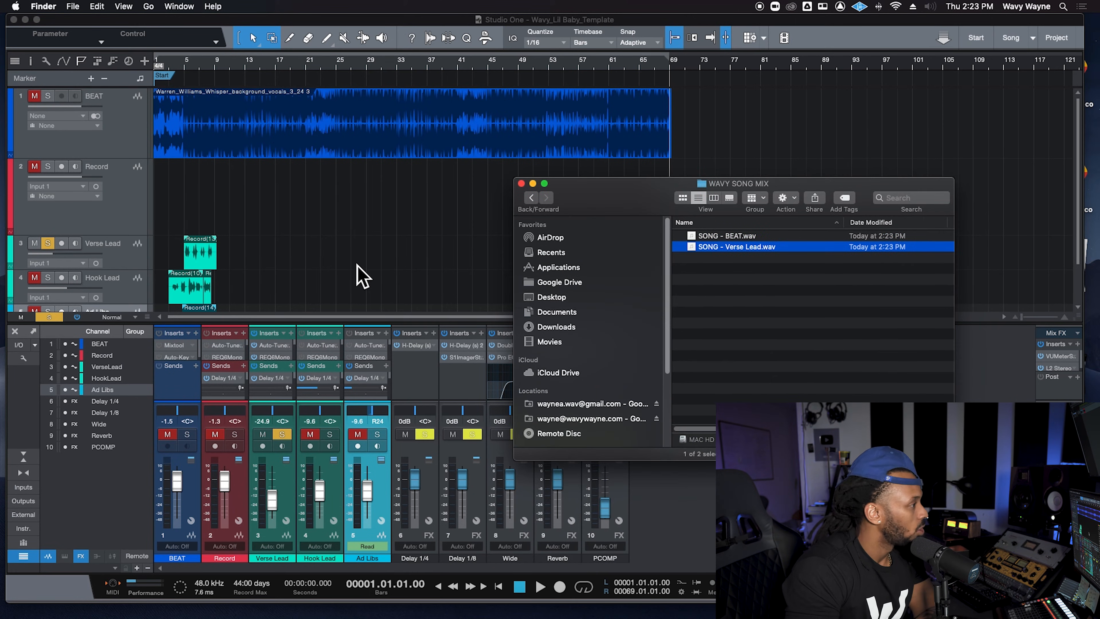
{"action": "left_click", "coordinate": [521, 184]}
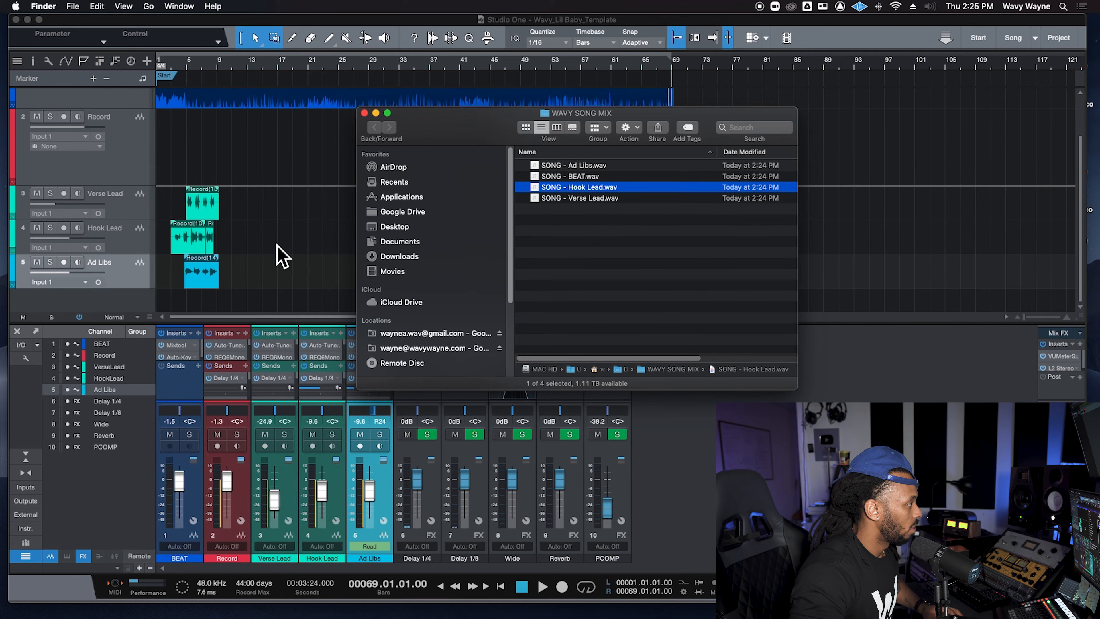
{"action": "mouse_move", "coordinate": [108, 305]}
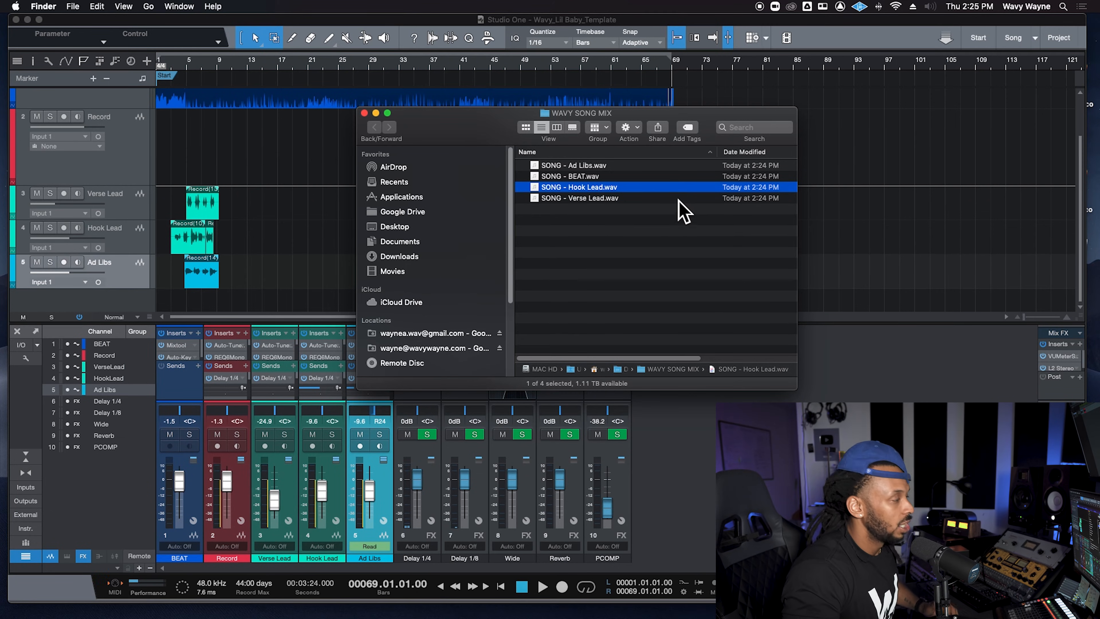
{"action": "mouse_move", "coordinate": [433, 143]}
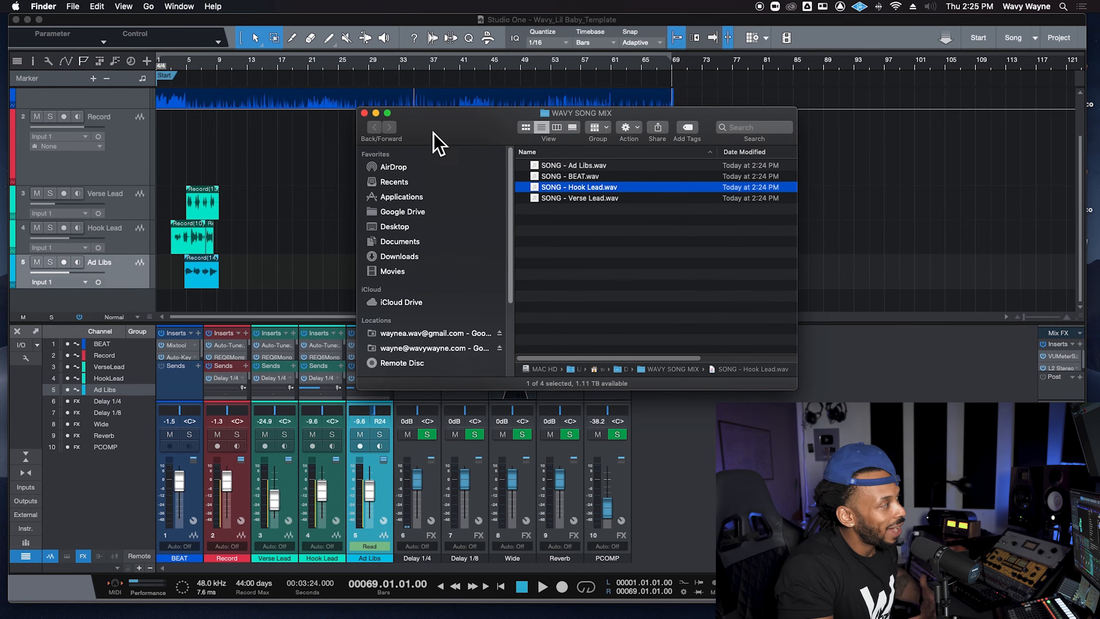